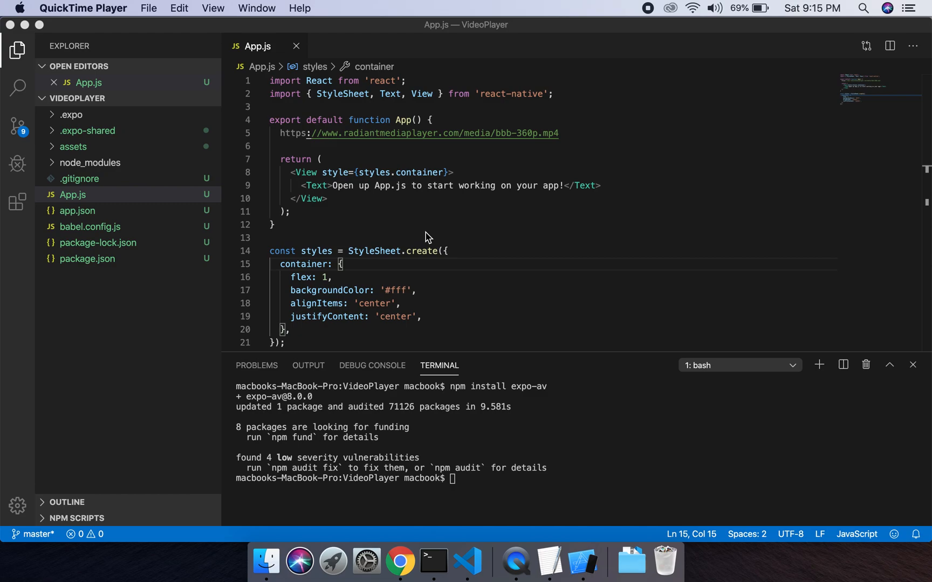
mouse_move(430, 411)
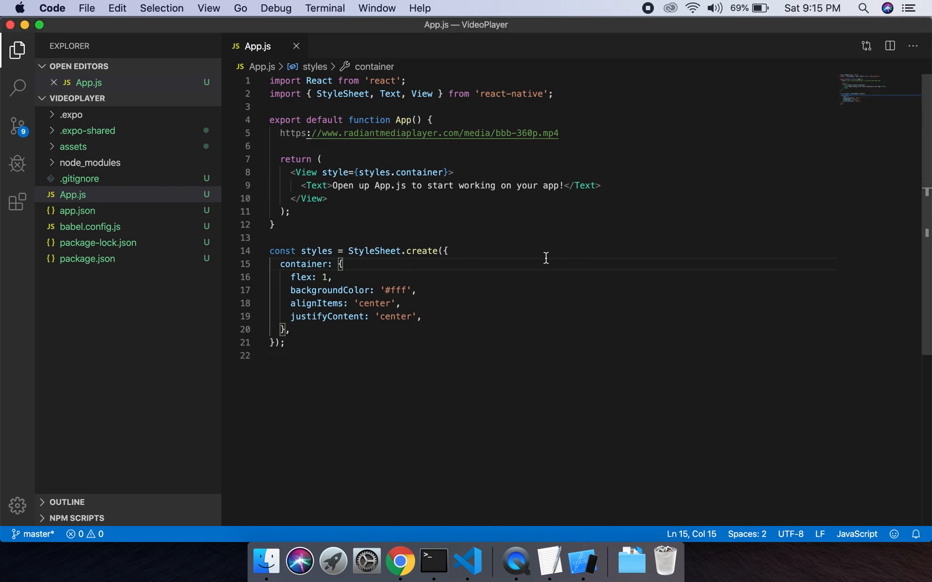
mouse_move(72, 194)
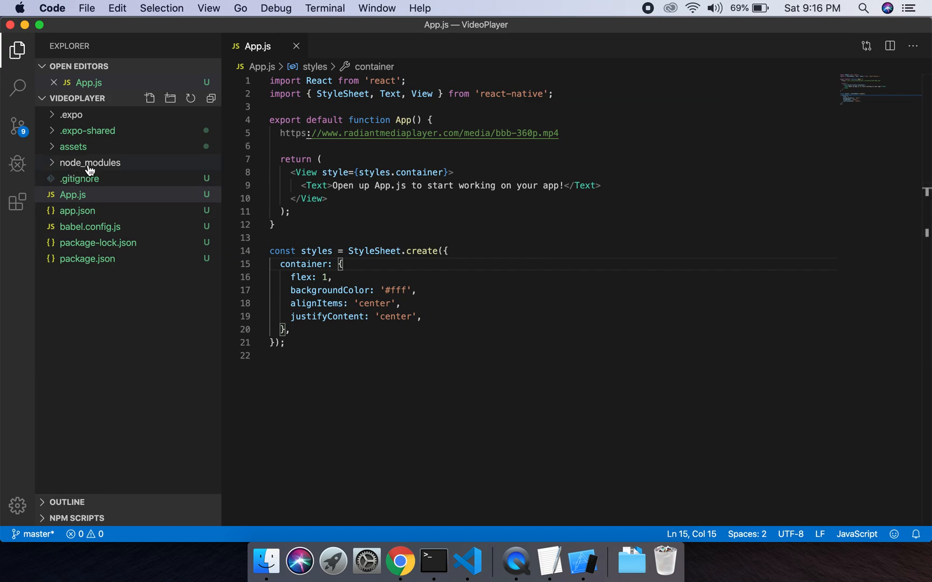
mouse_move(78, 197)
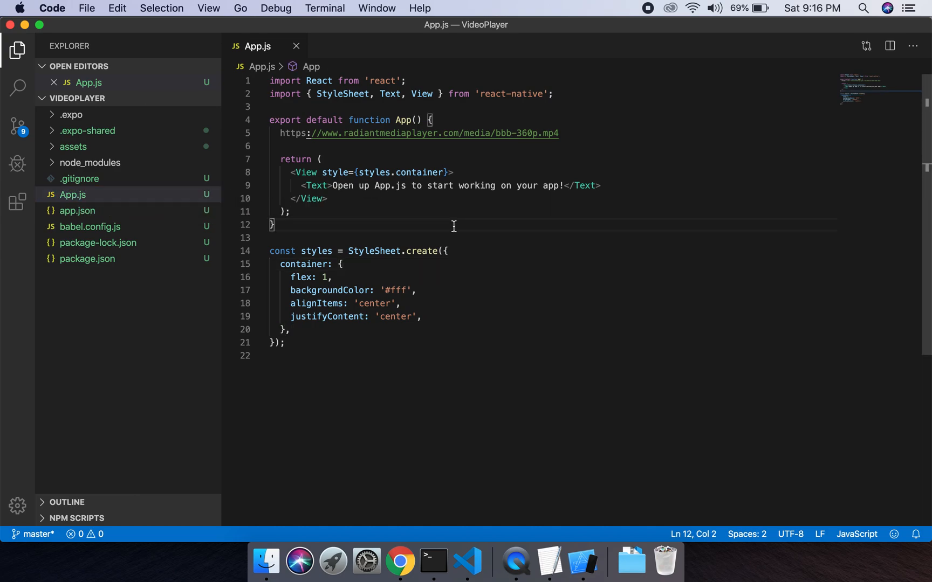
mouse_move(422, 181)
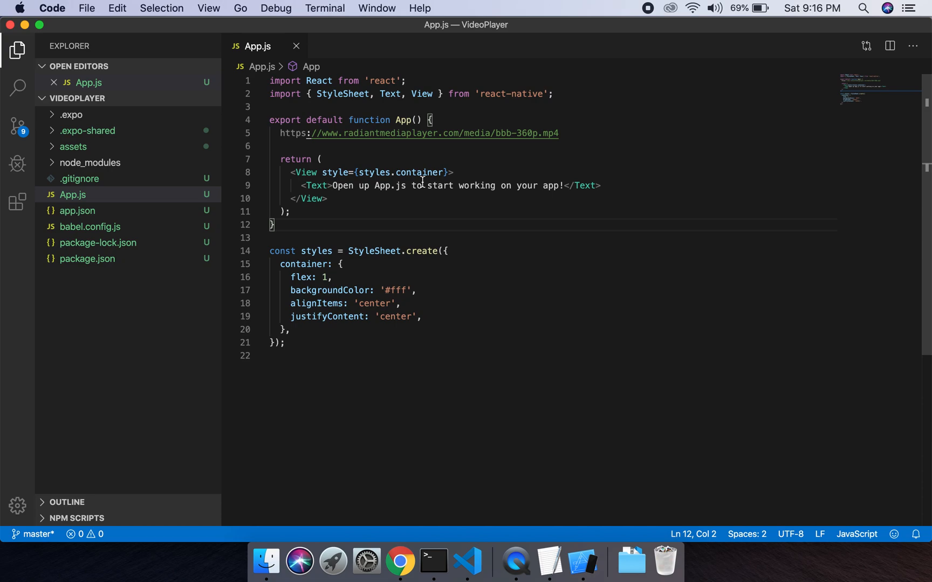
- Select the placeholder Text line in App.js and hide the terminal panel
click(448, 185)
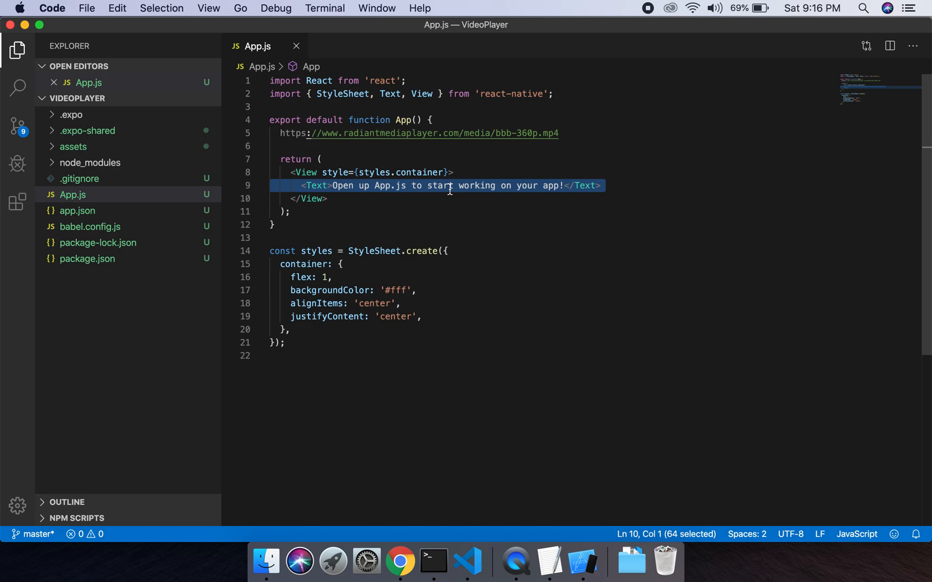
mouse_move(434, 493)
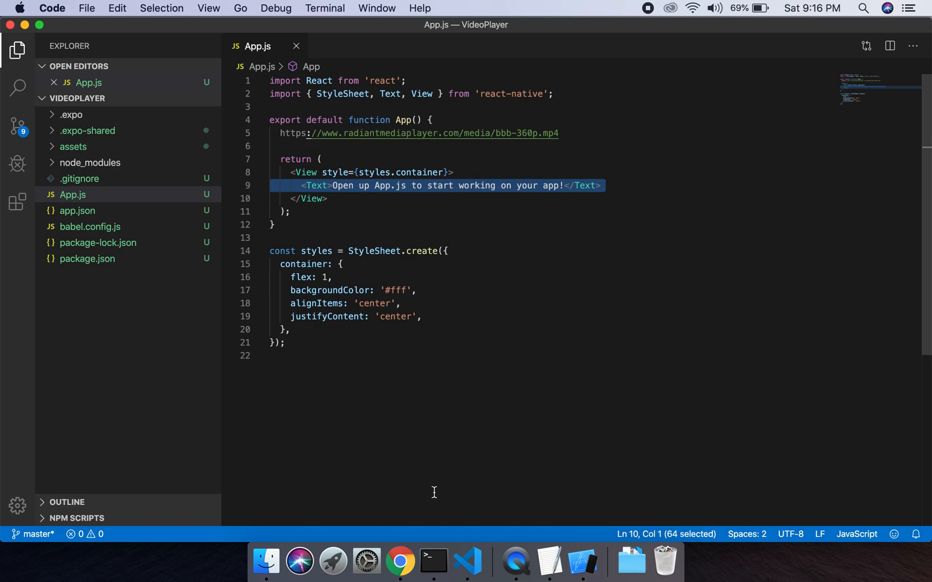
click(400, 561)
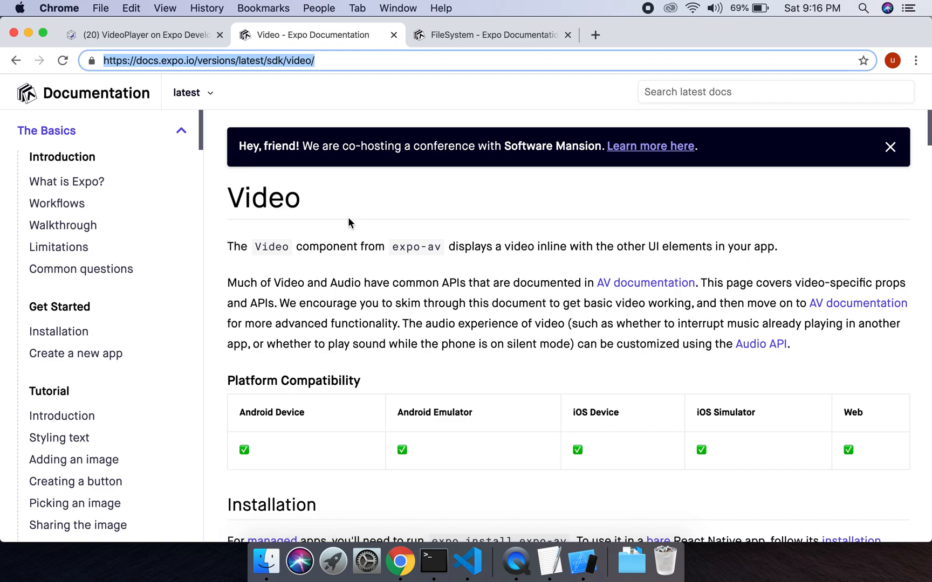
mouse_move(234, 149)
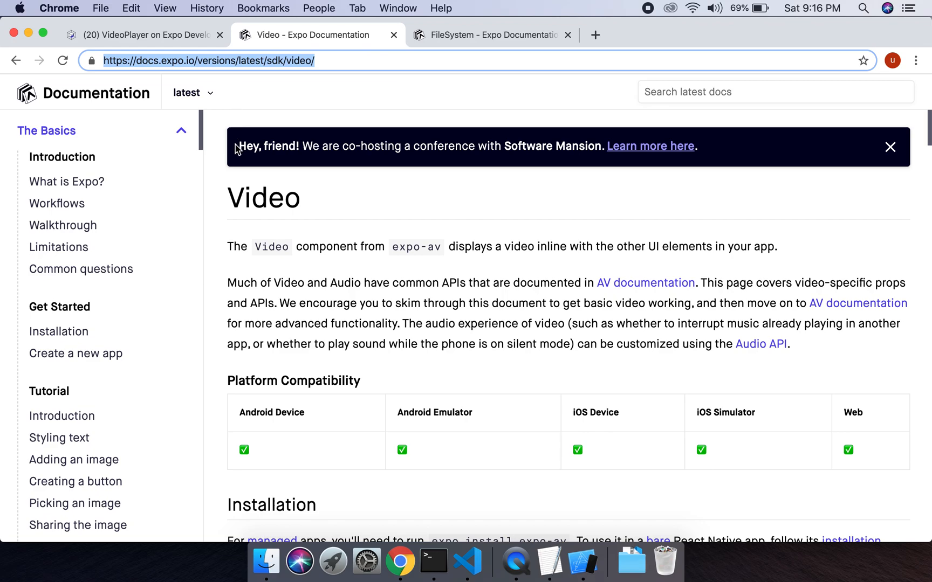
mouse_move(277, 199)
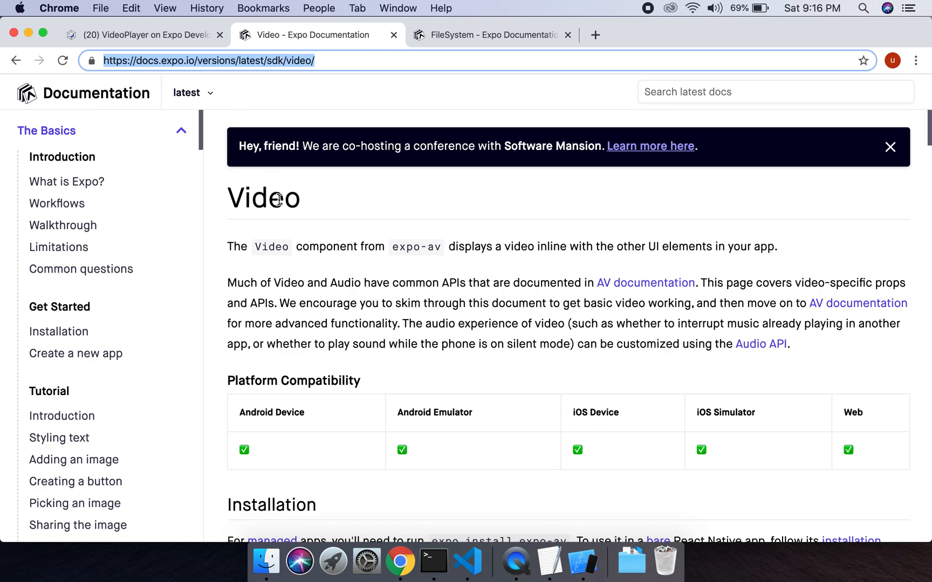
mouse_move(392, 284)
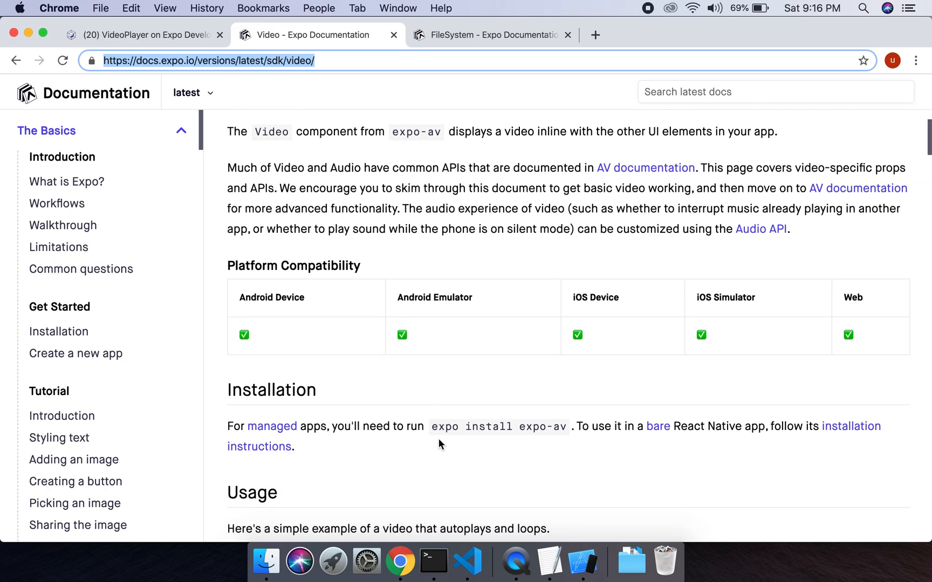
mouse_move(502, 448)
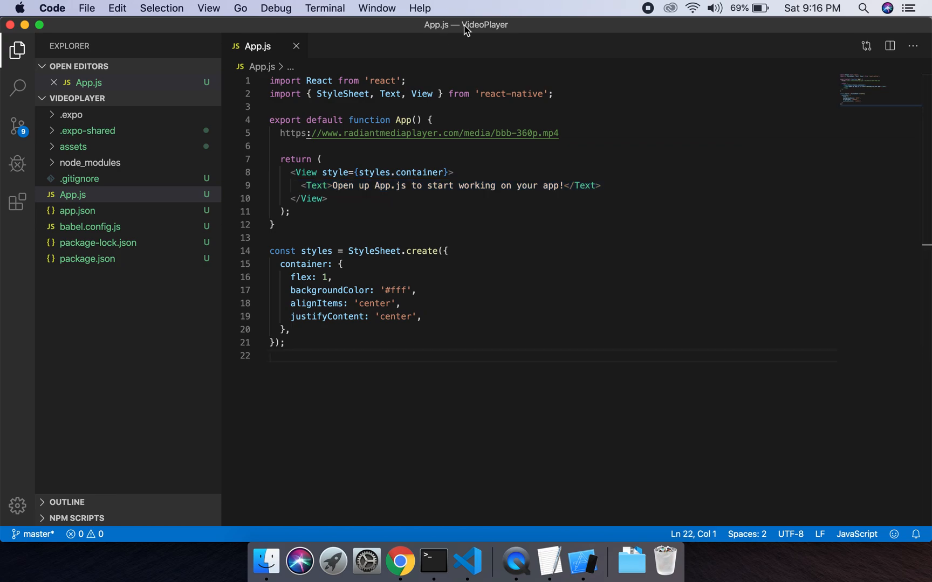
mouse_move(346, 19)
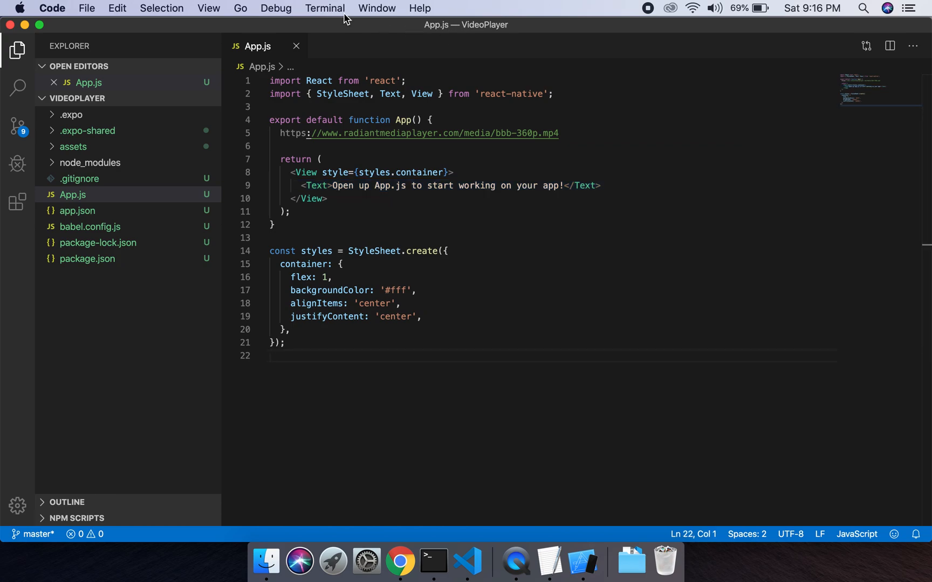
- Run npm install expo-av in a new terminal for the VideoPlayer project
click(324, 8)
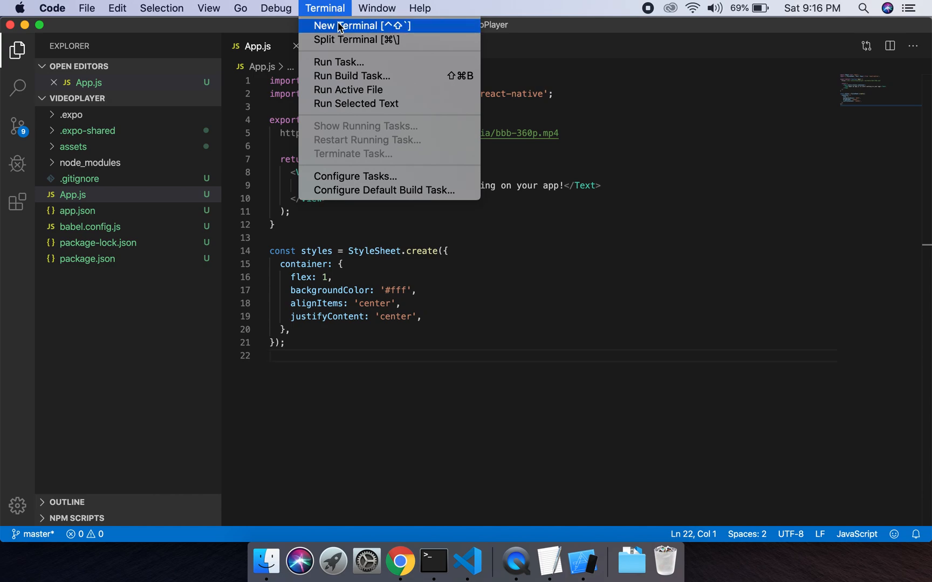
click(347, 26)
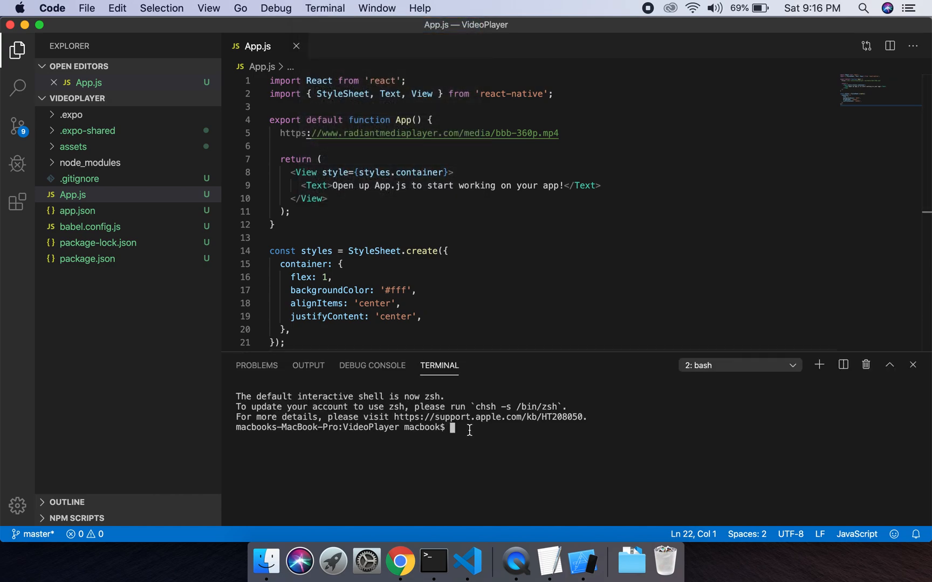
text(npm)
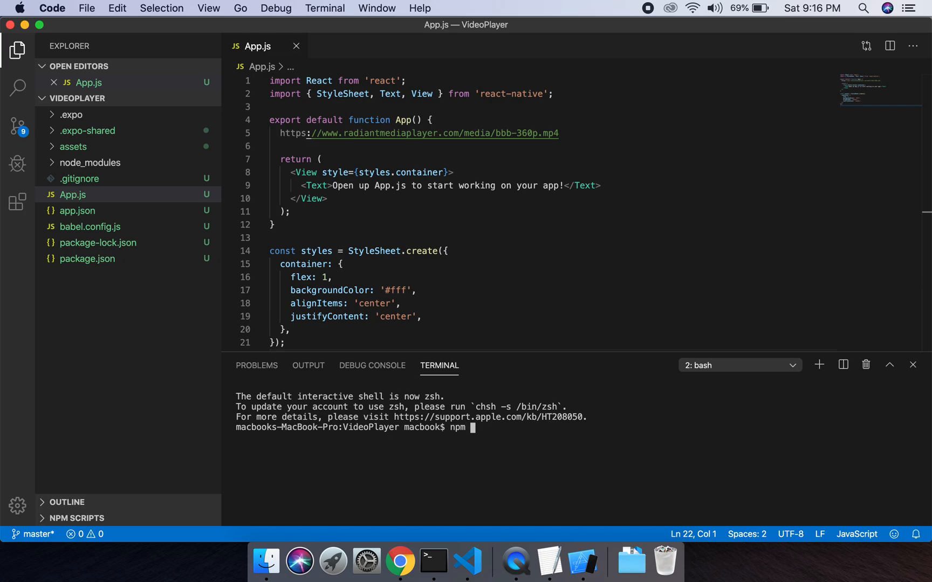
text(in)
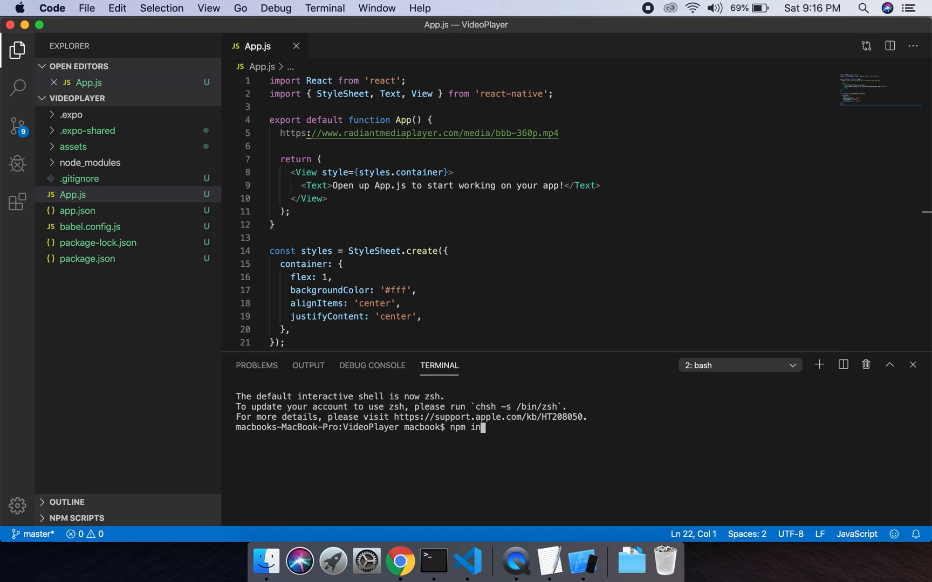
text(stall expo)
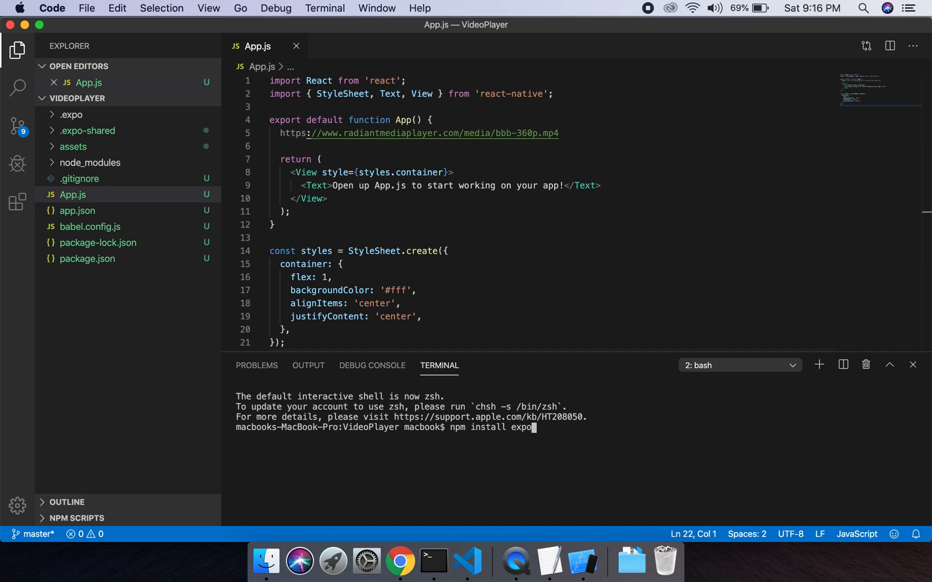
text(-av)
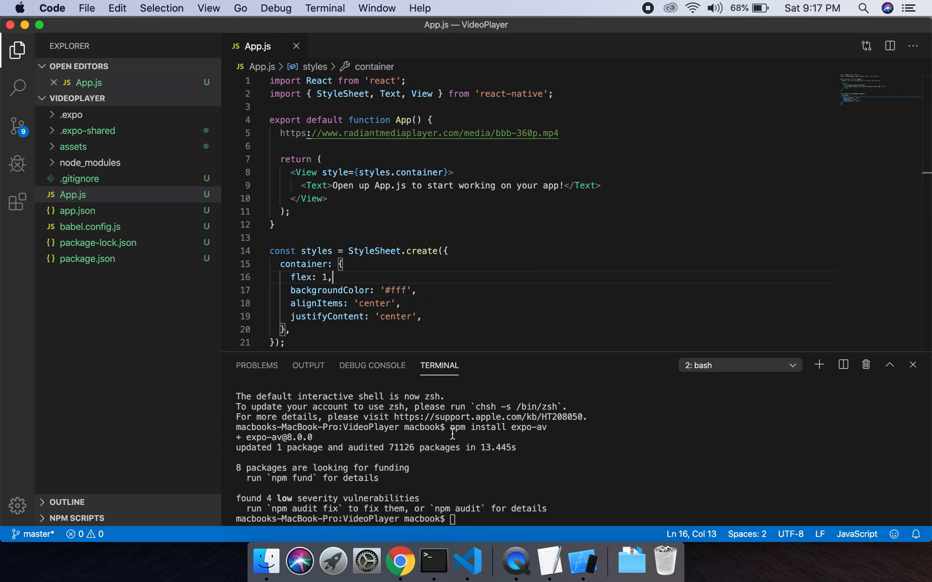
- Add import { Video } from 'expo-av' below the react-native import in App.js
click(552, 94)
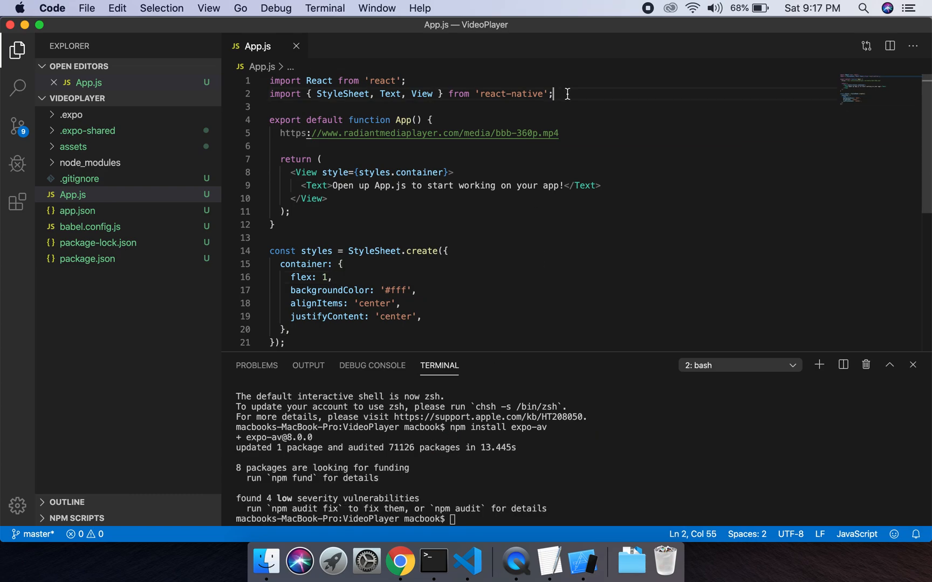
text(impor)
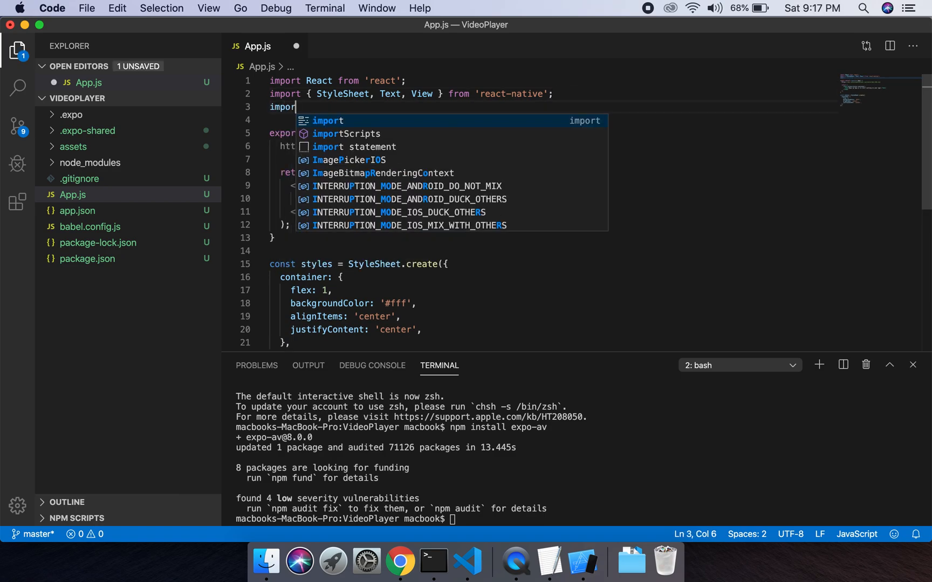
text(Video)
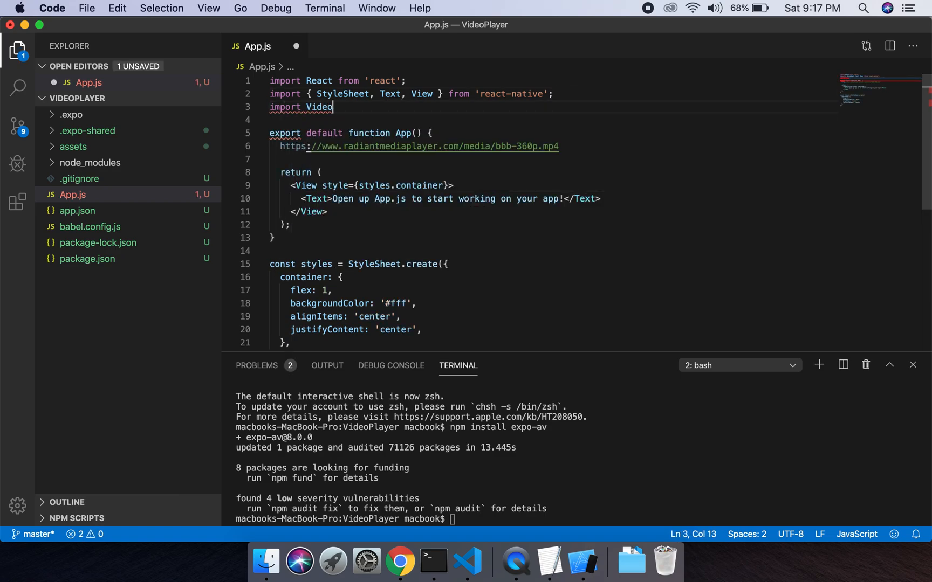
text(from '')
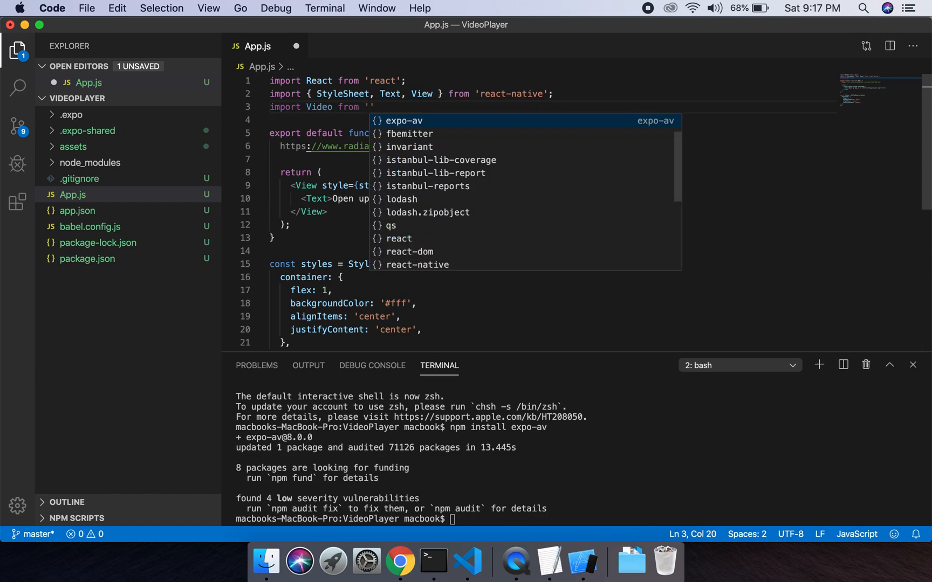
key(Escape)
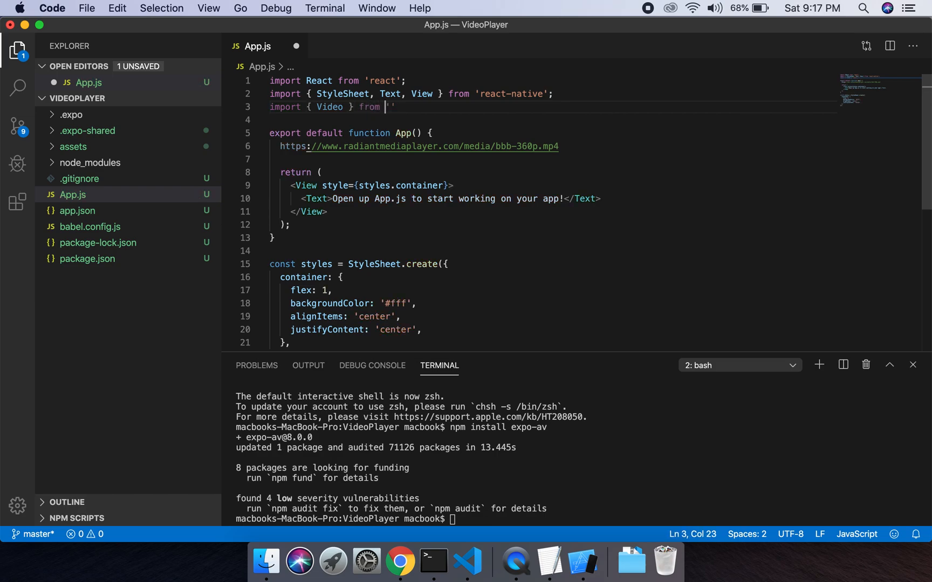
text(expo-av)
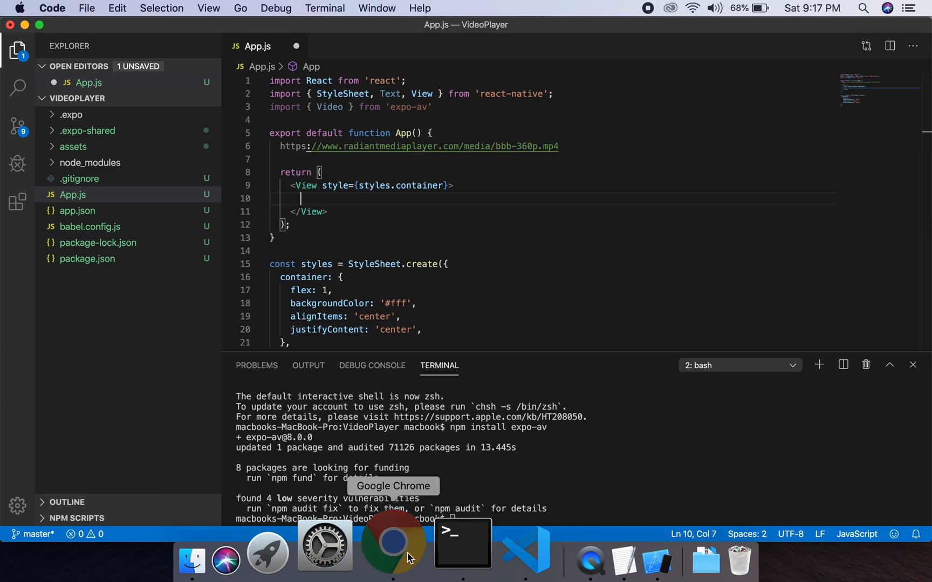
- Select the <Video ... /> usage example in the Expo docs for copying
click(392, 544)
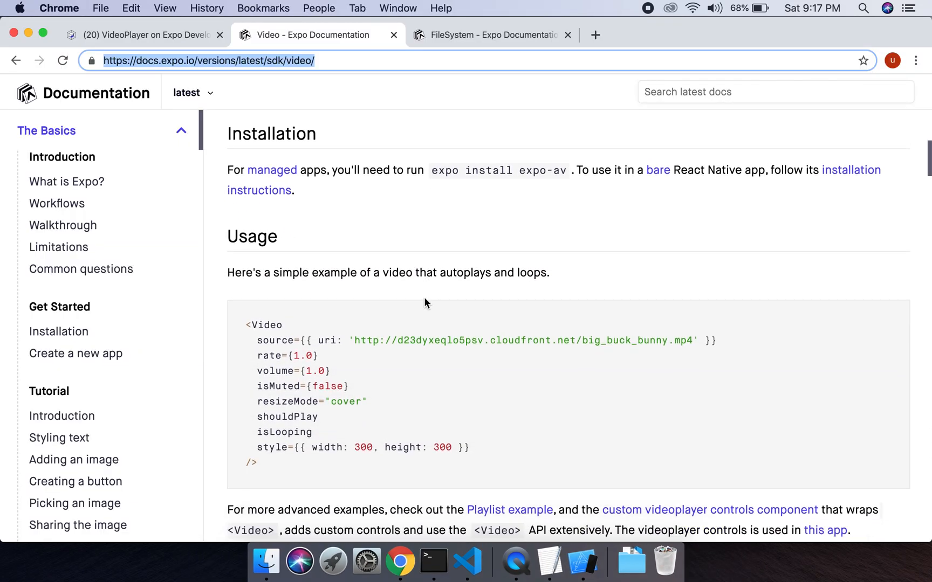
scroll(down, 3)
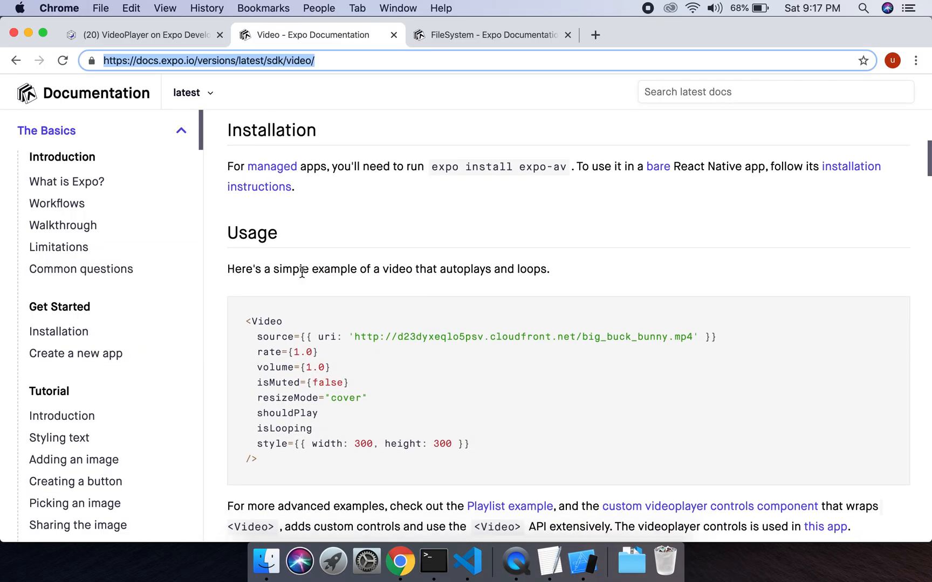
drag(258, 362, 258, 461)
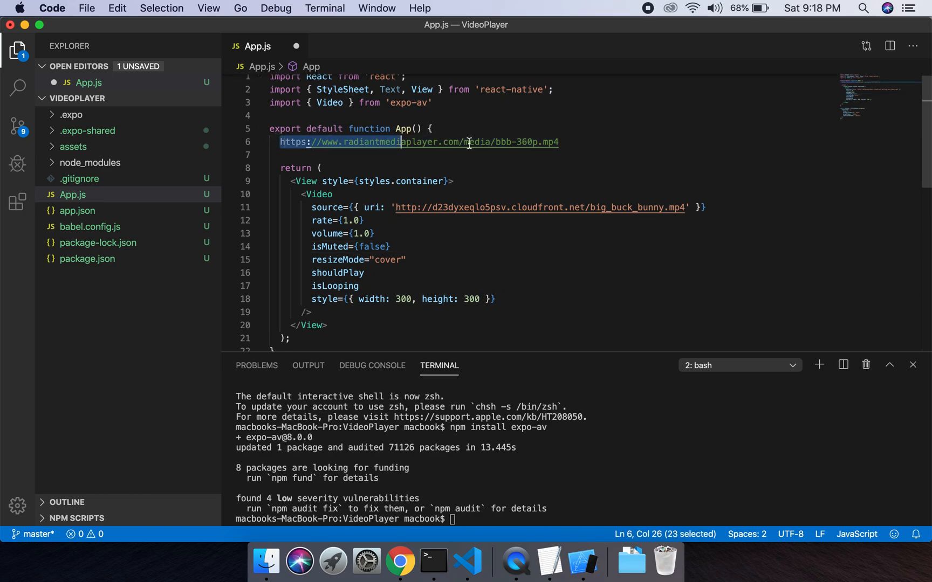
- Remove the stray URL line and set the Video uri to the radiantmediaplayer bbb-360p.mp4 URL
key(Delete)
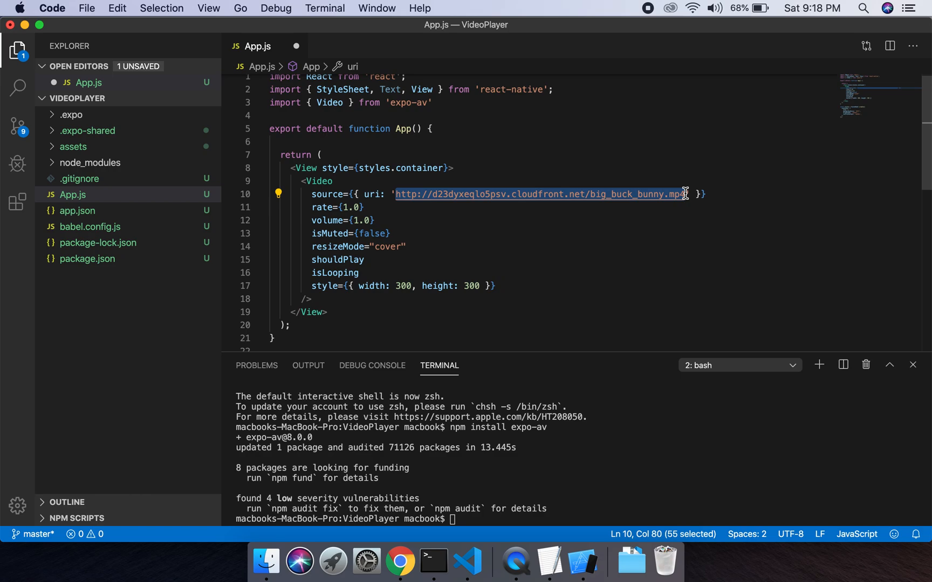
text(https://www.radiantmediaplayer.com/media/bbb-360p.mp4)
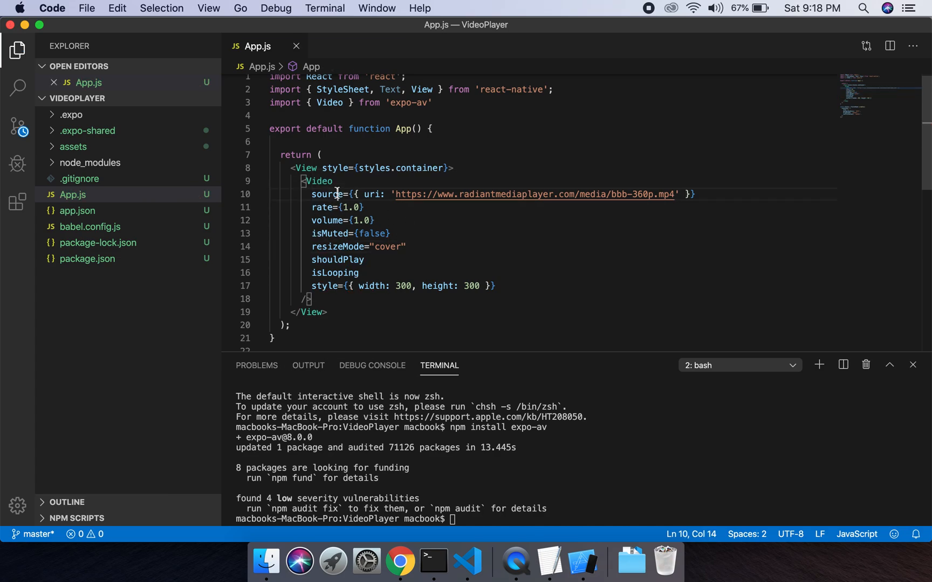
double_click(328, 194)
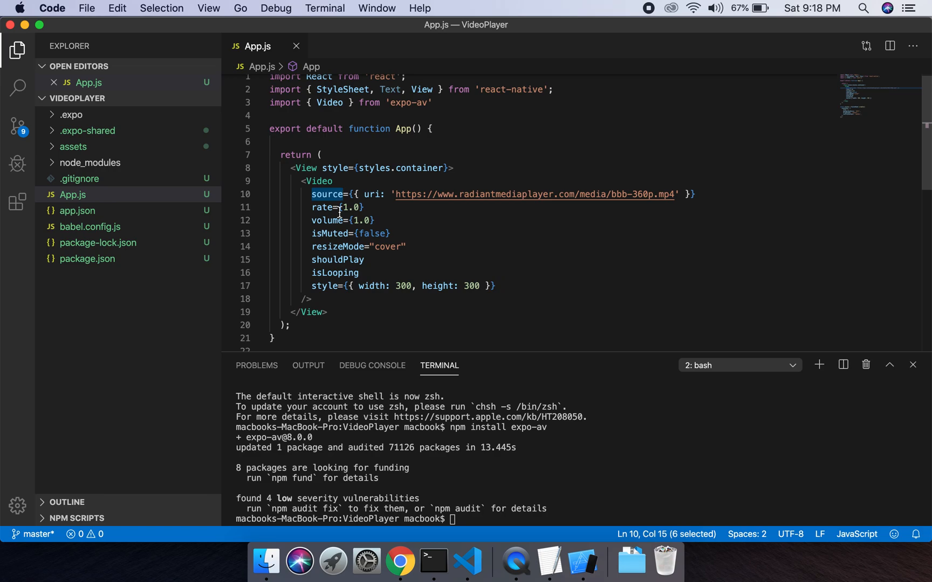
click(337, 220)
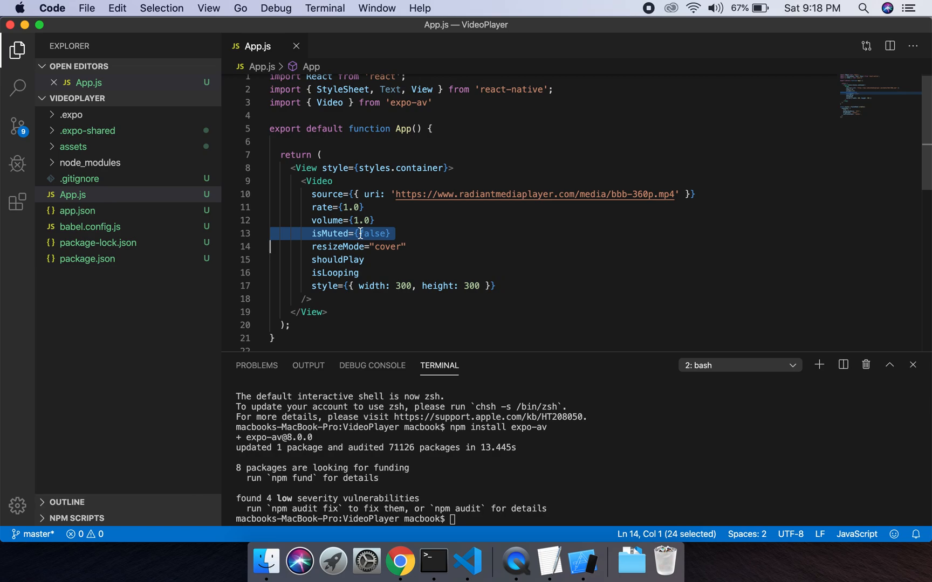
click(354, 247)
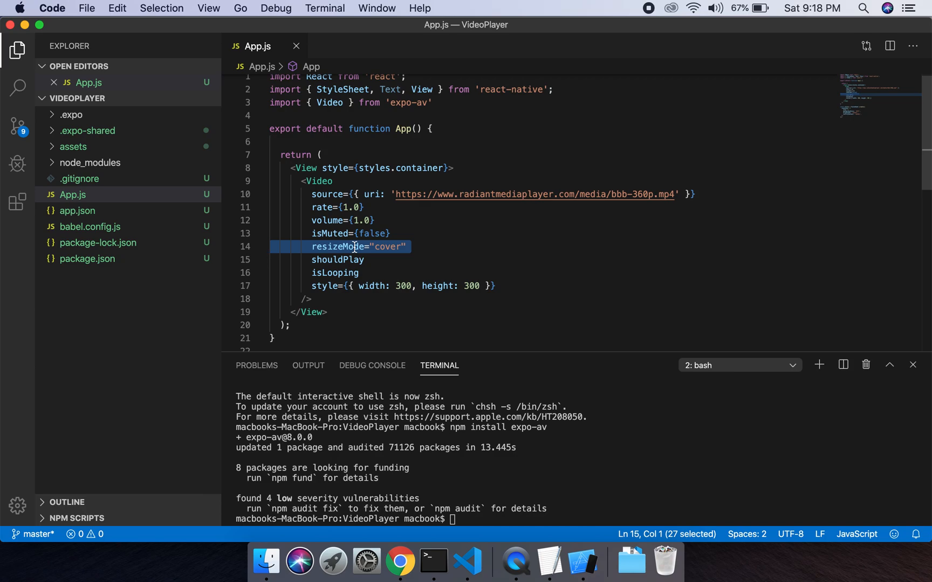
click(398, 246)
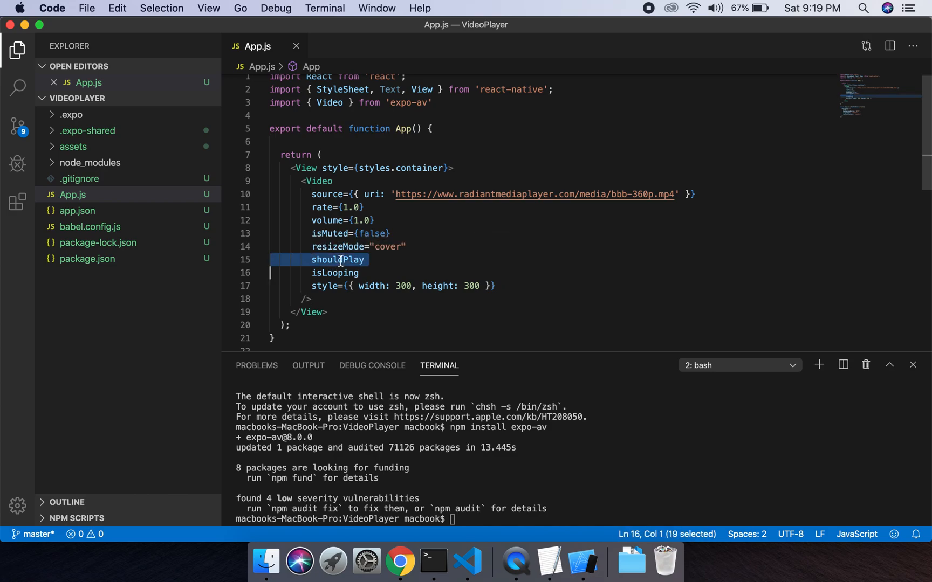
click(368, 260)
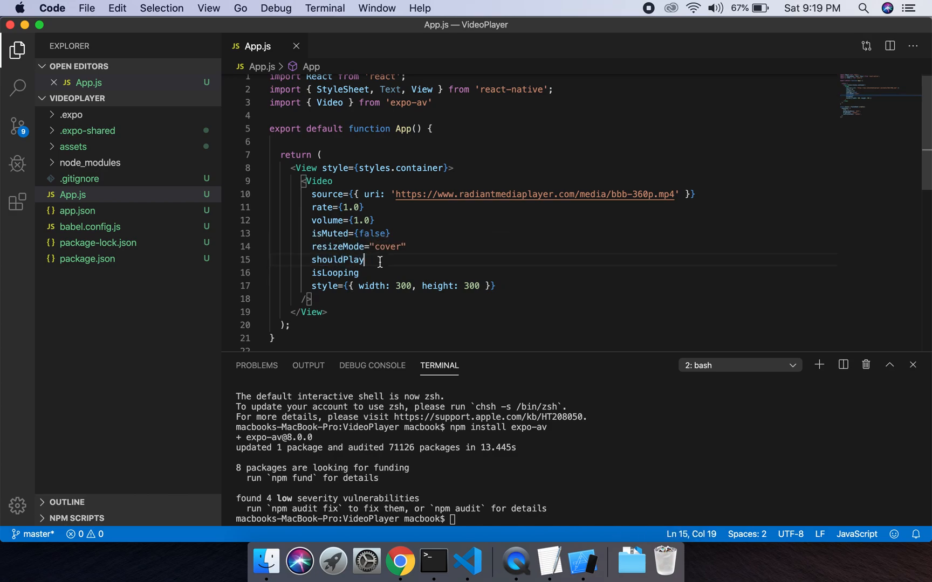
double_click(338, 260)
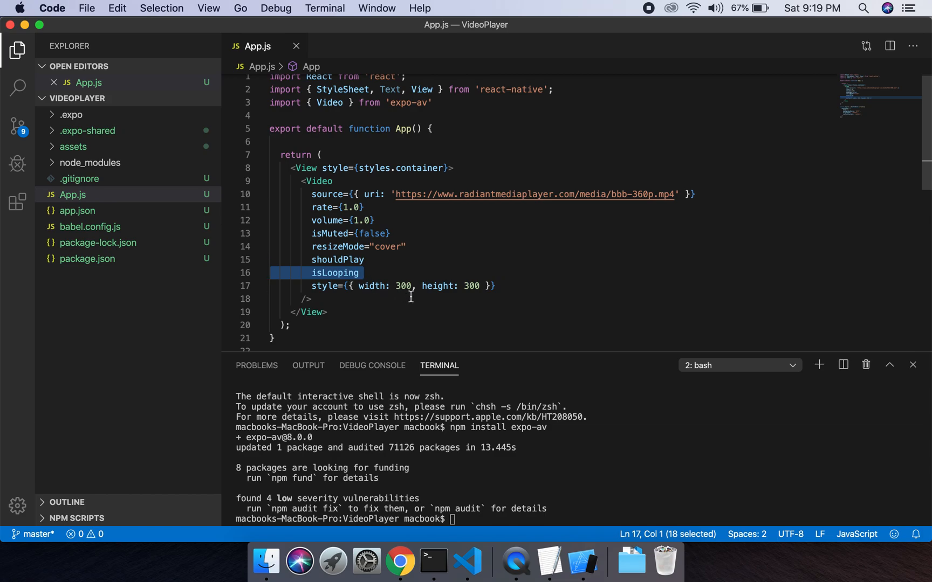
double_click(437, 286)
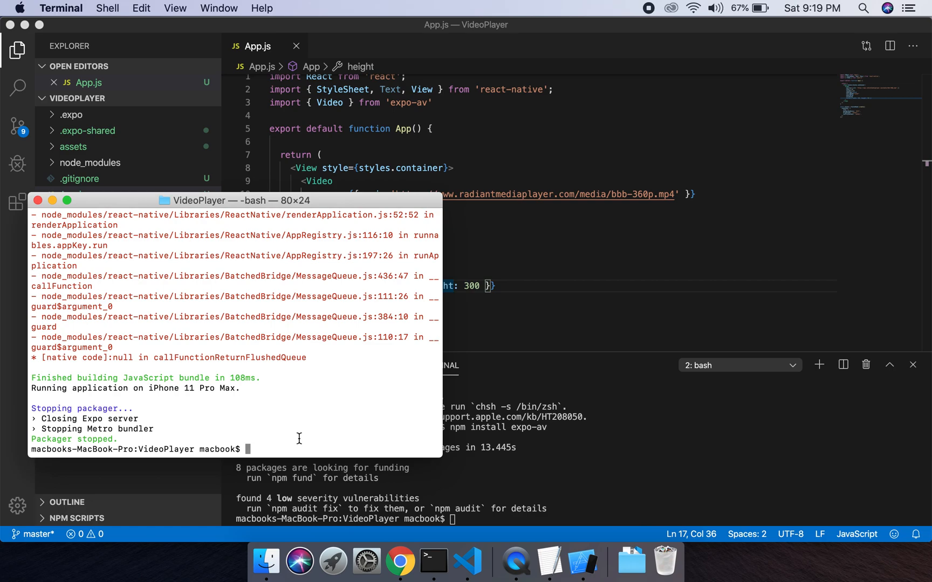
- Run expo start in the VideoPlayer folder to restart the Metro Bundler
text(expo star)
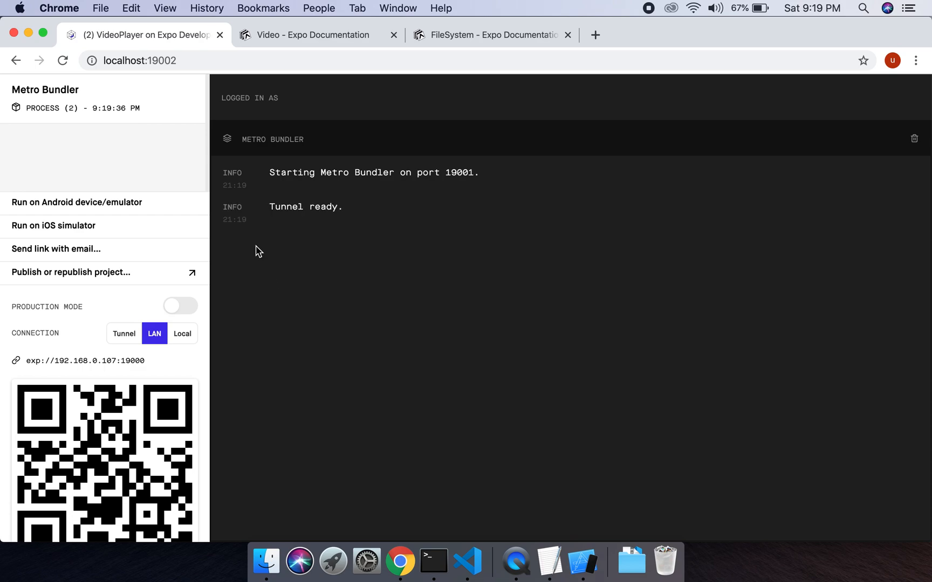
- Launch the app with Run on iOS simulator from Expo Dev Tools
click(54, 225)
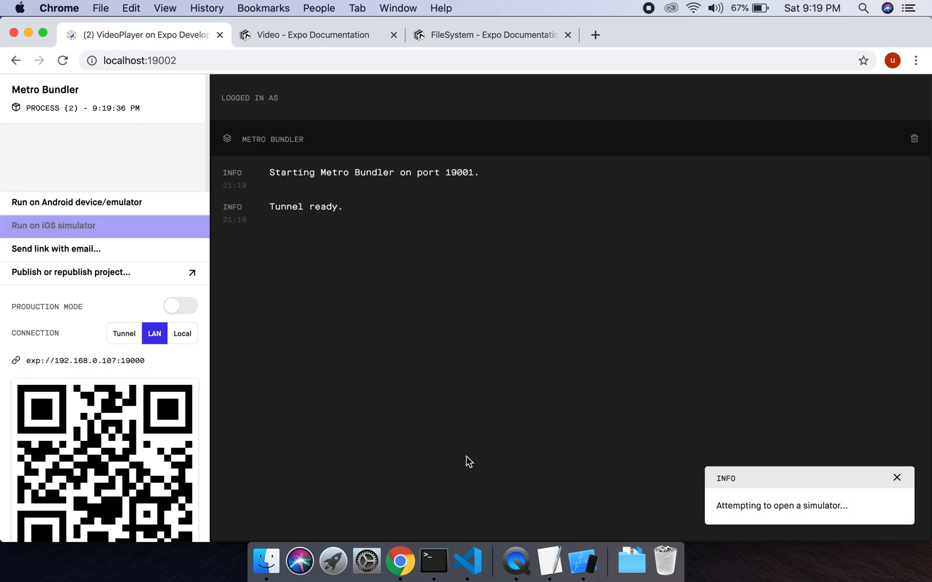